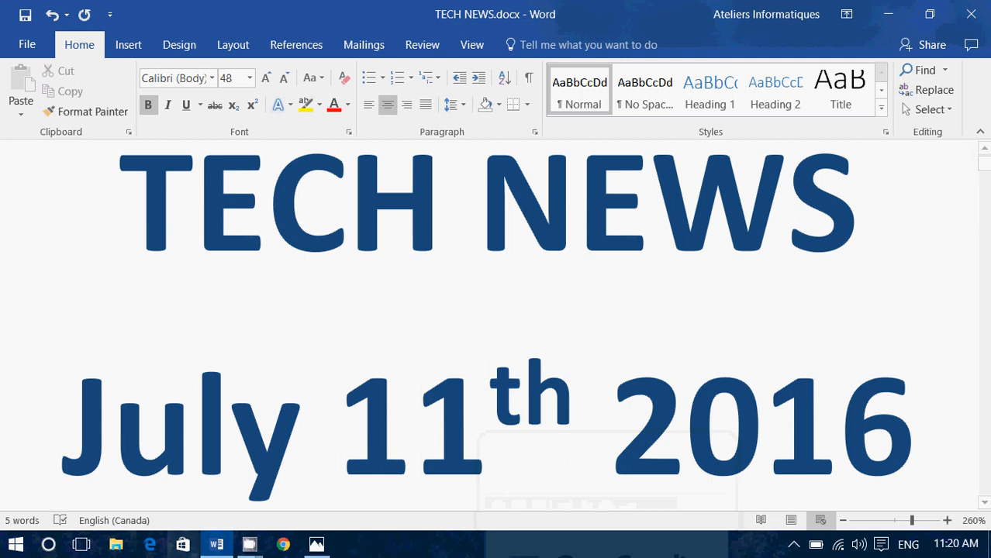
Open 1.jpg, the Windows 10 Insider Preview image, full view in Photos
left_click(316, 544)
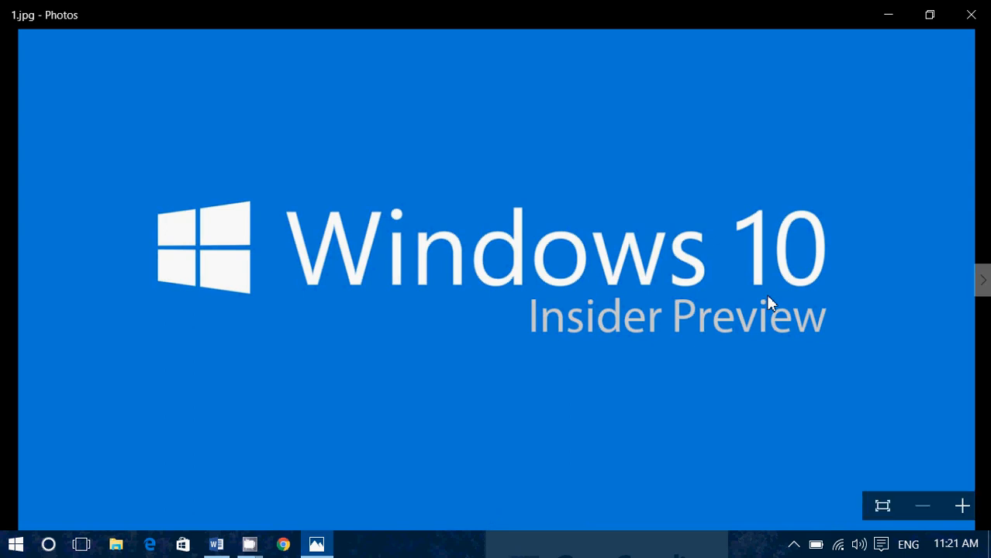
mouse_move(907, 319)
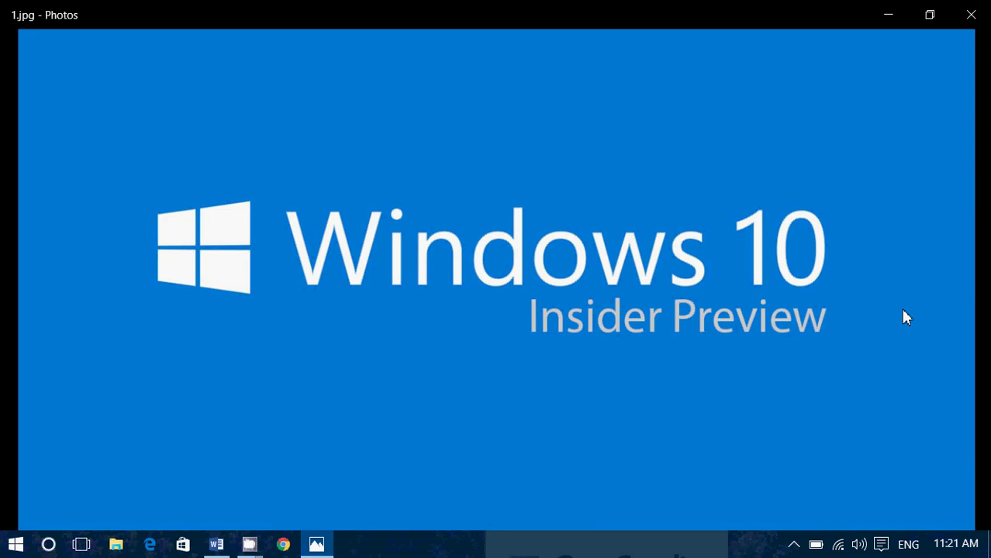
mouse_move(976, 288)
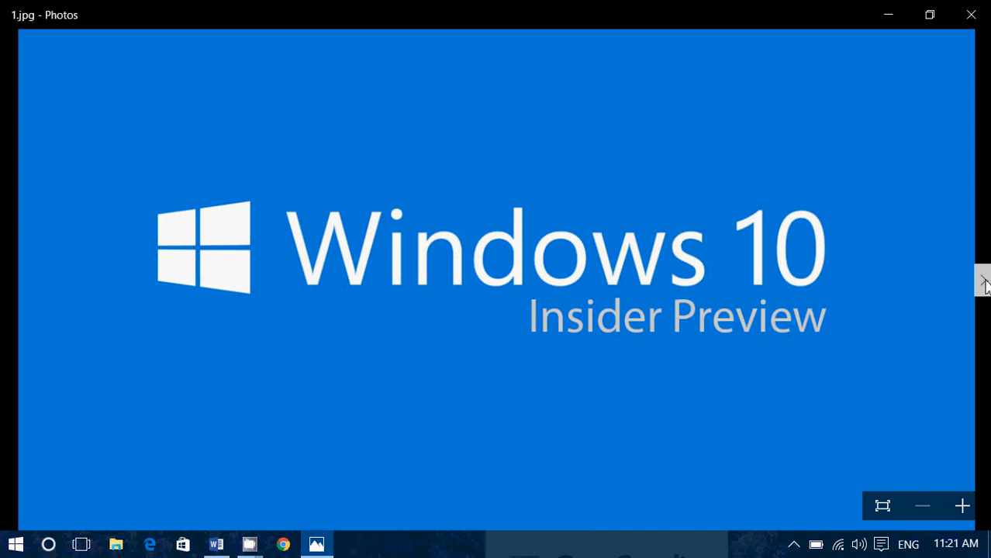
Advance to 2.jpg, the 2012 Microsoft Worldwide Partner Conference arena photo
left_click(984, 281)
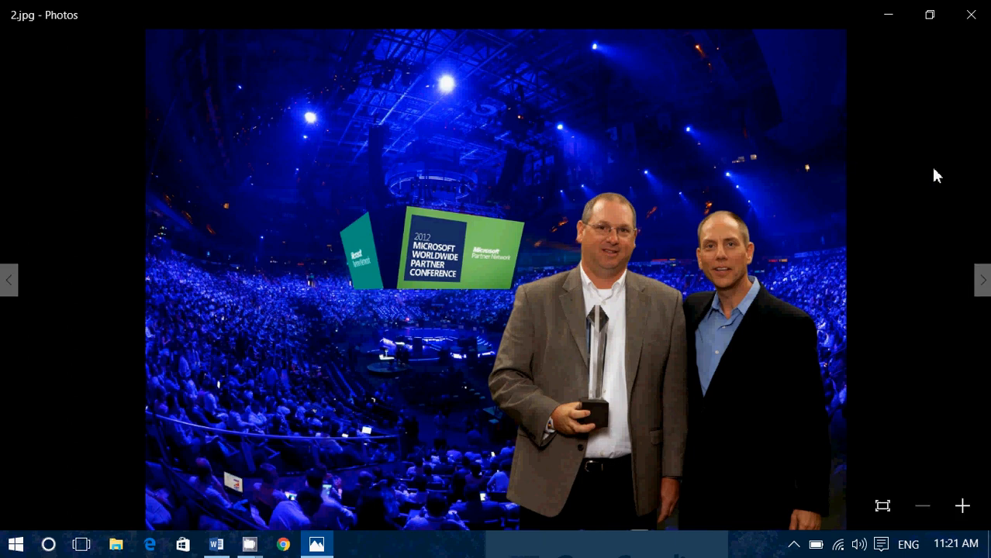
mouse_move(928, 298)
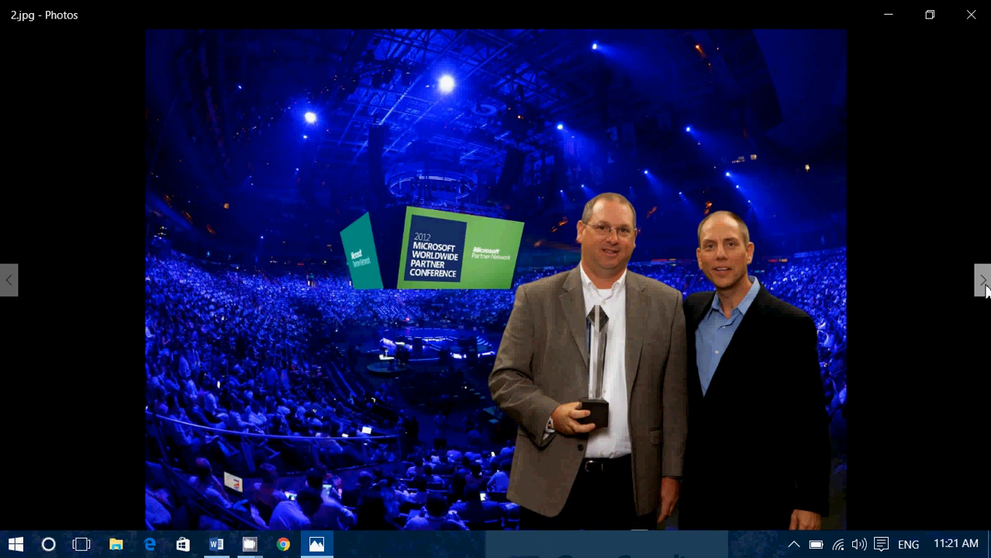
Advance to 3.jpg, the Pokémon GO logo over a starry Earth
left_click(982, 281)
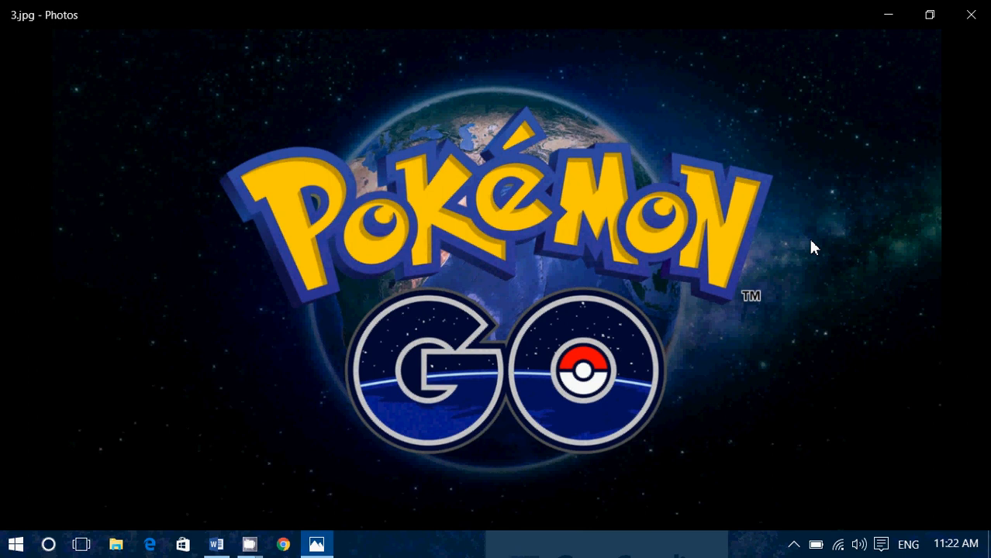
mouse_move(922, 208)
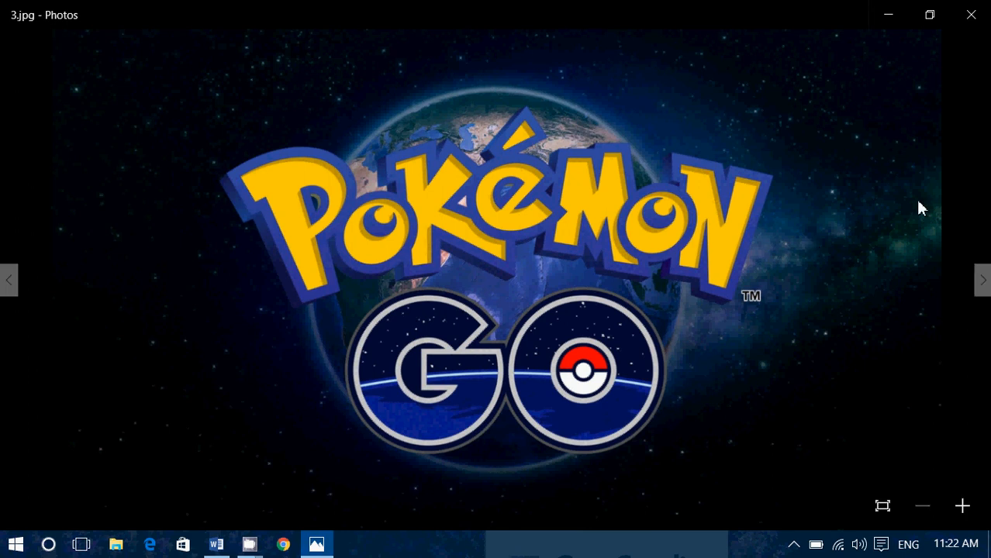
mouse_move(985, 281)
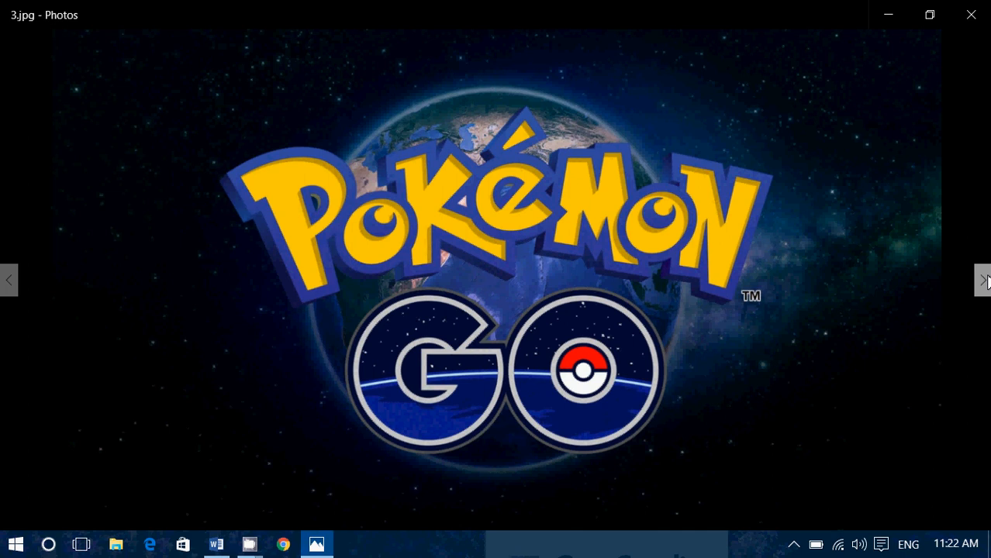
Skip past the 4.jpg malware collage to 5.jpg, the antivirus logos collage
left_click(983, 281)
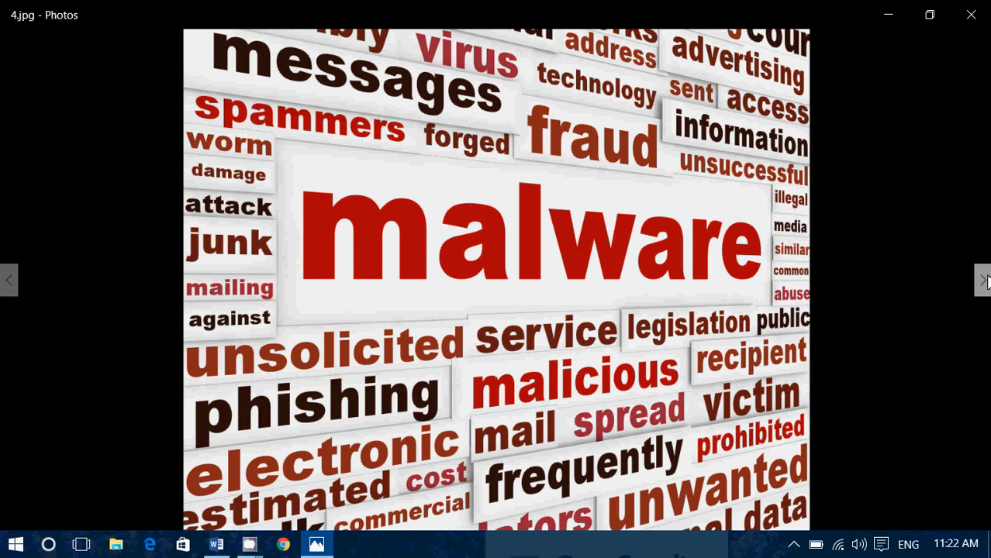
left_click(983, 280)
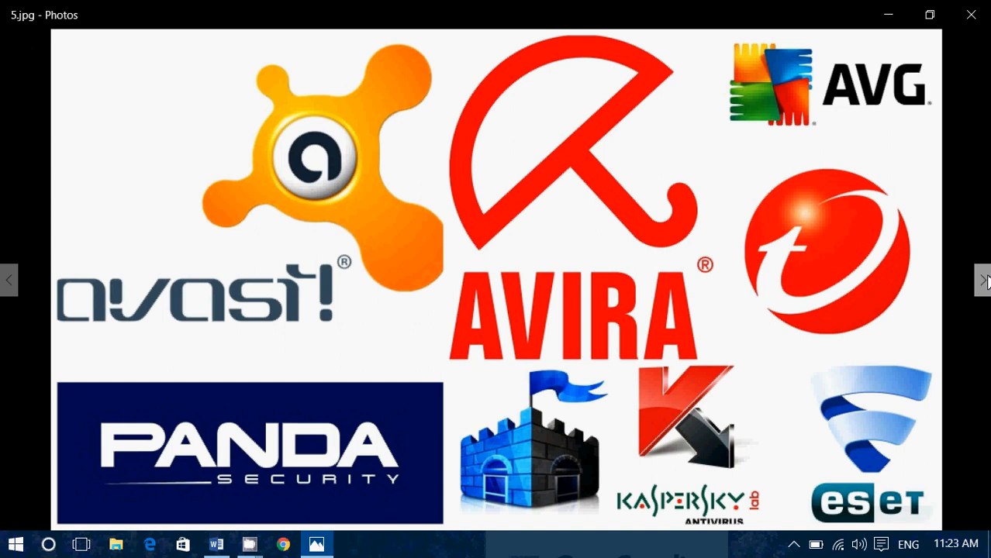
Advance to 6.jpg, the suited speaker before a Microsoft banner
left_click(983, 281)
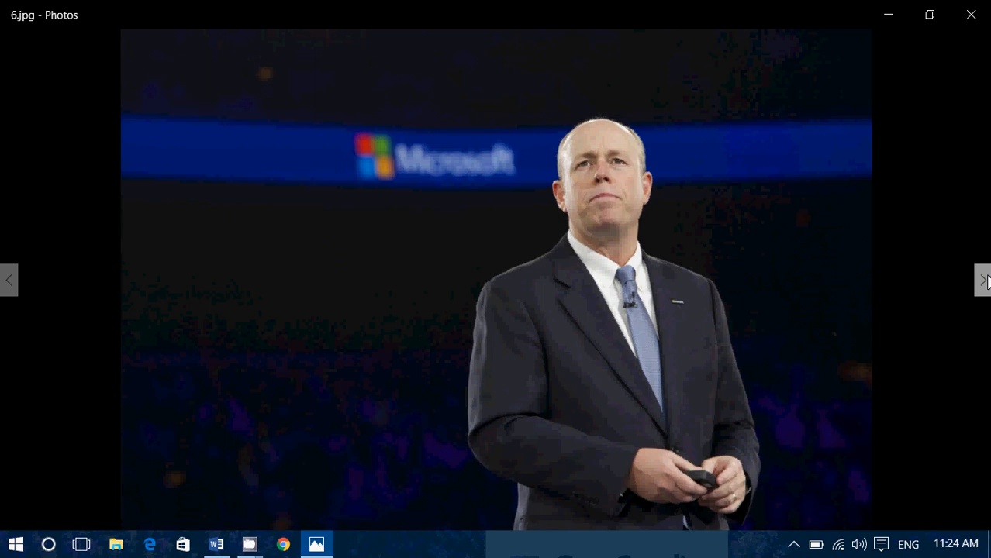
View 7.jpg, the speaker before the Windows logo, then return to Word's TECH NEWS page
left_click(983, 281)
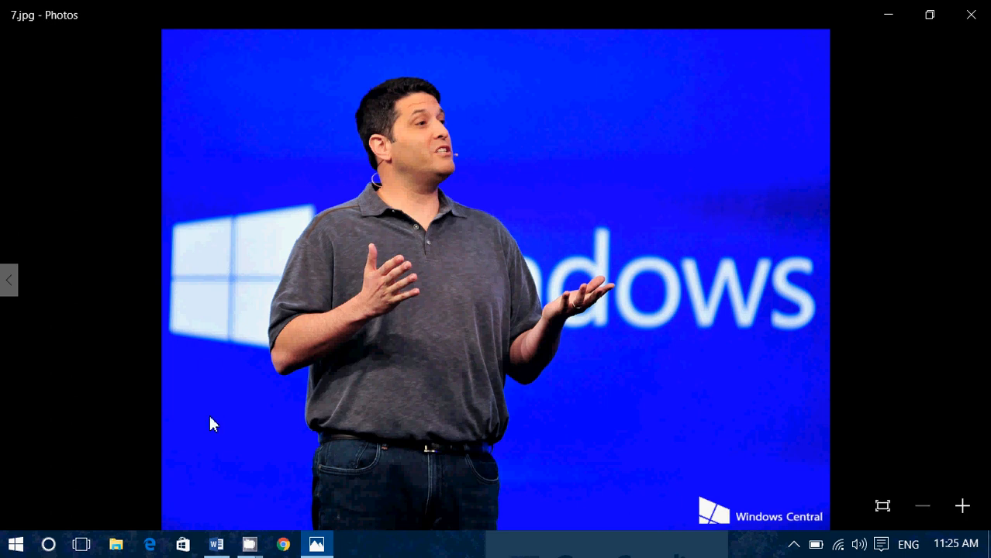
mouse_move(229, 511)
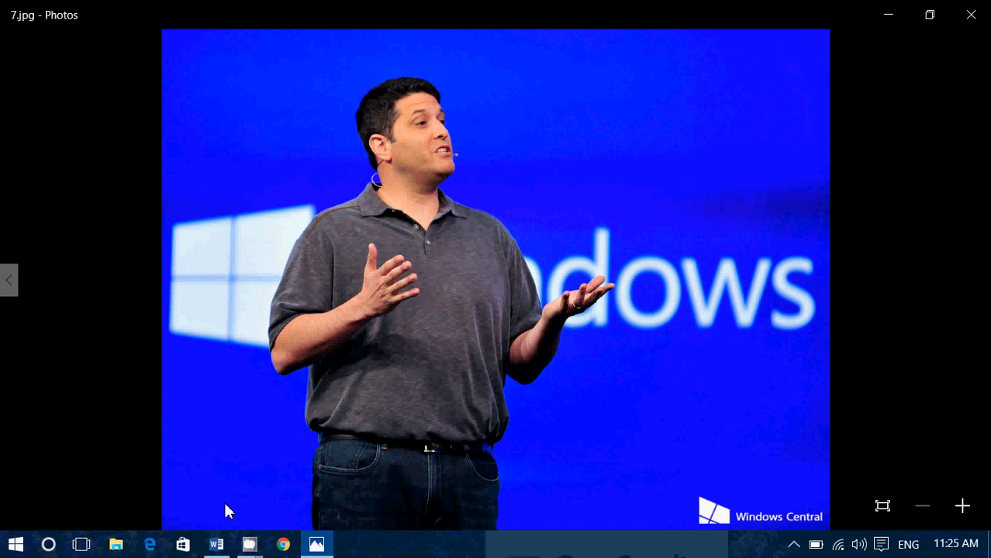
mouse_move(216, 544)
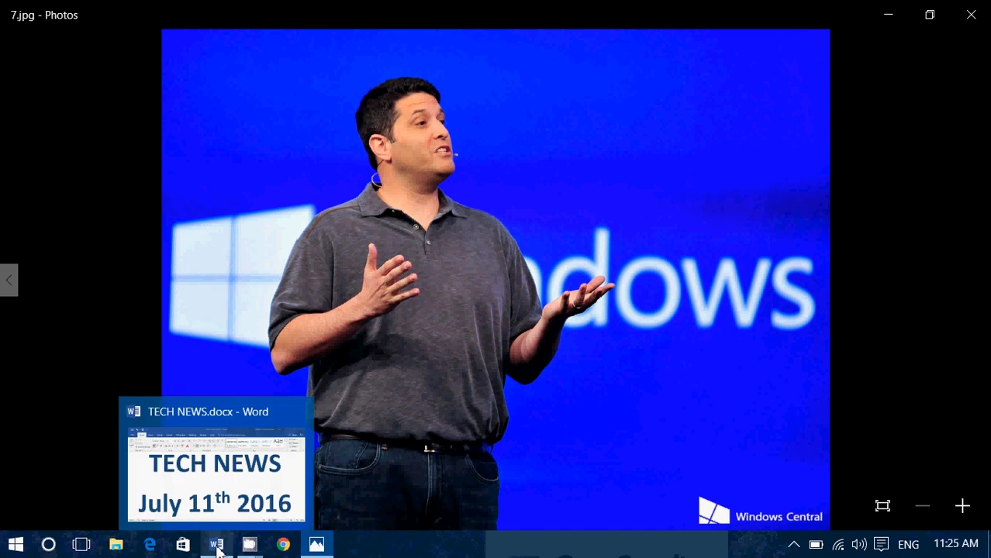
left_click(215, 544)
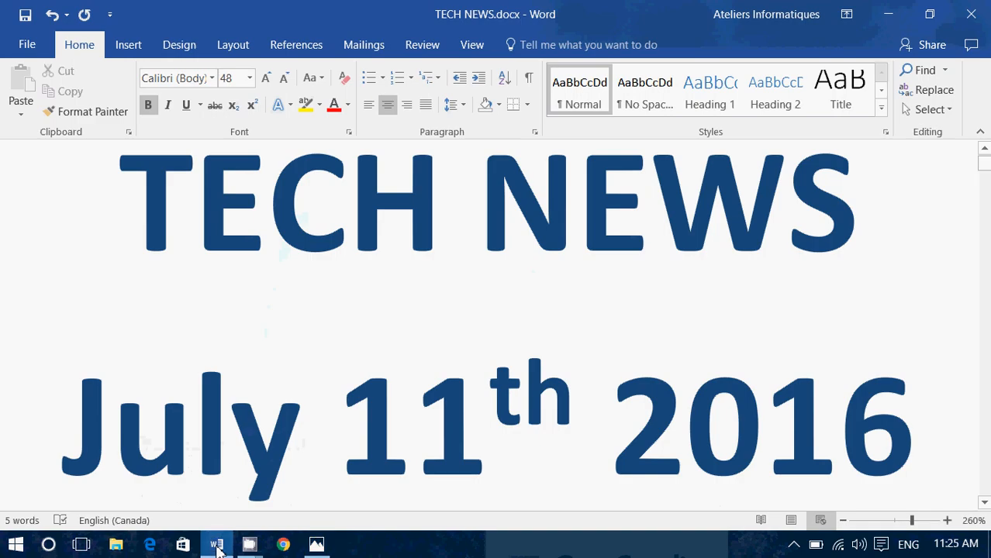